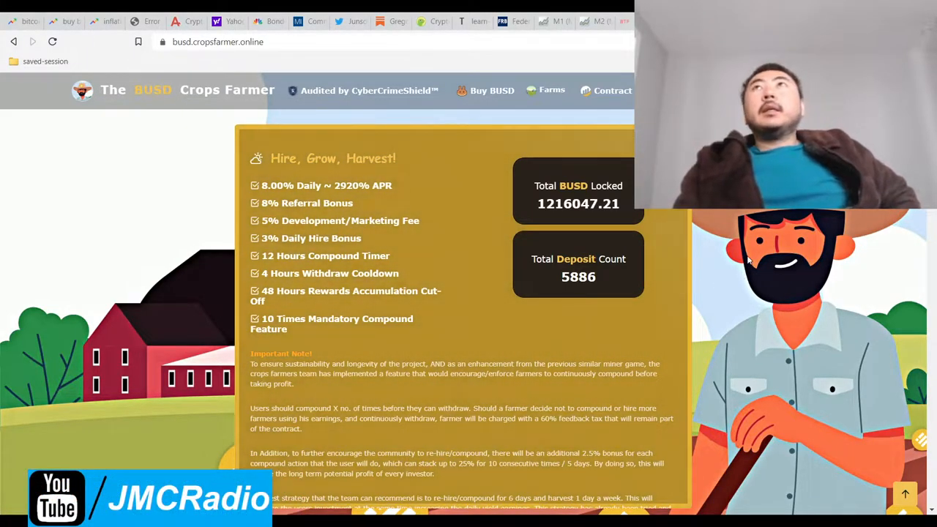
mouse_move(302, 185)
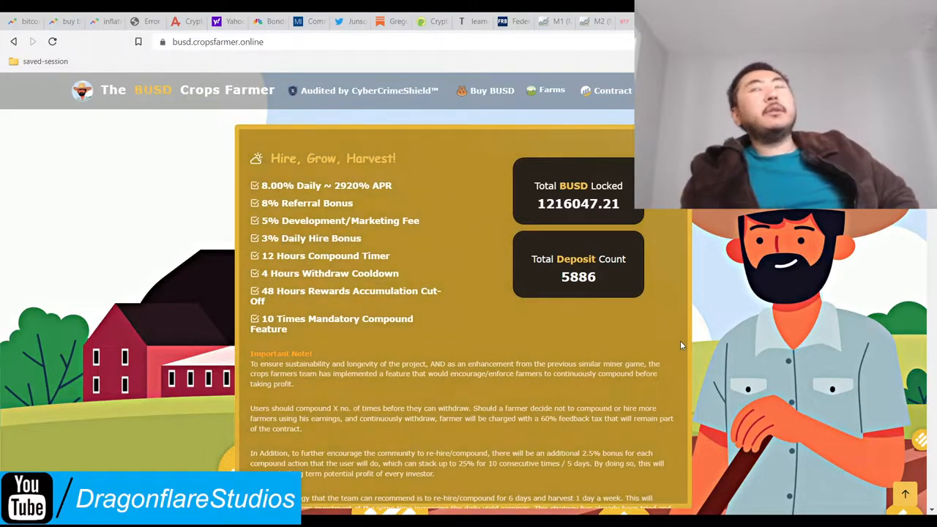
mouse_move(462, 271)
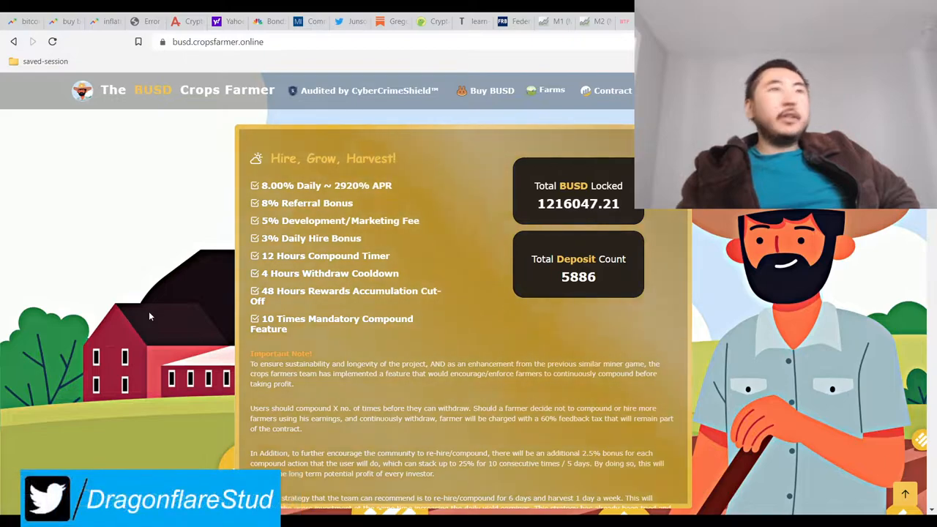
mouse_move(441, 317)
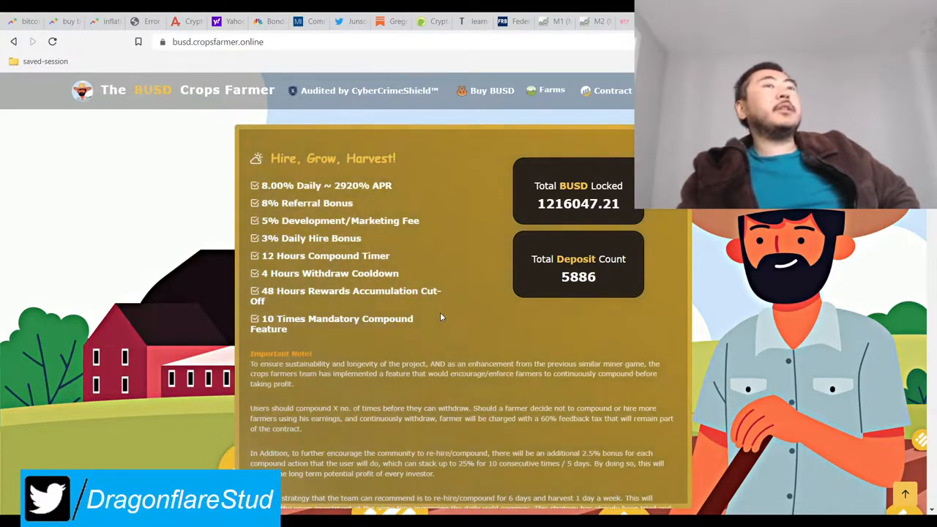
mouse_move(683, 357)
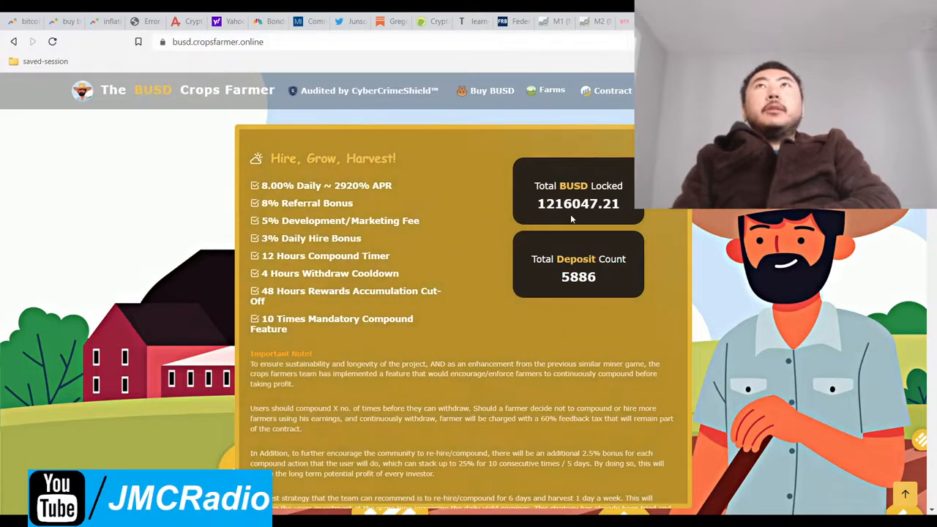
- Leave the Crops Farmer landing page for a fresh new browser tab
double_click(579, 204)
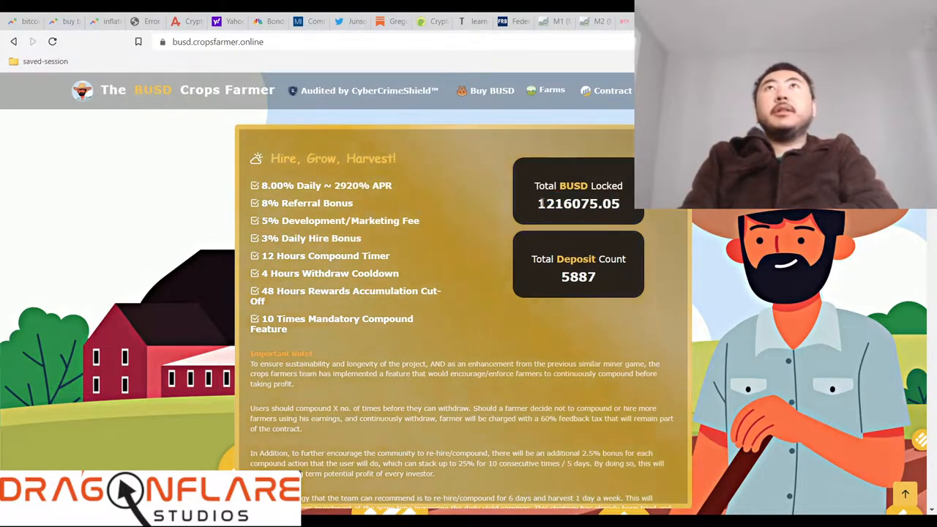
mouse_move(475, 322)
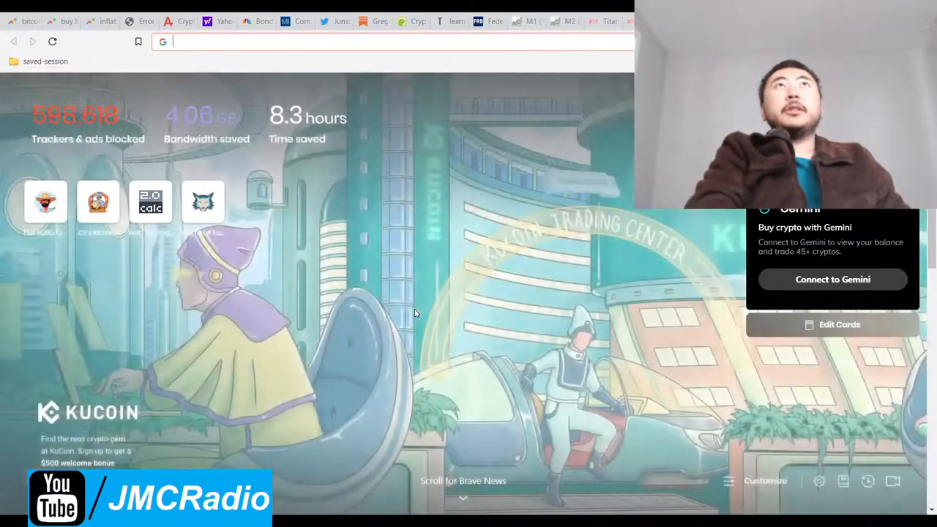
- Load bnbminer.finance and review its 1,418.162 BNB contract and Hire Miners/Compound/Pocket panel
text(bnbminer.finance)
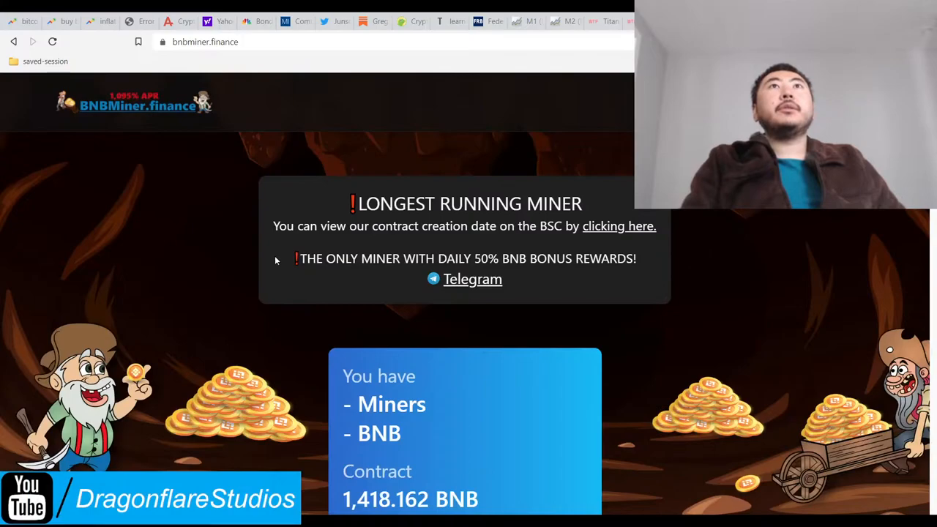
scroll(down, 3)
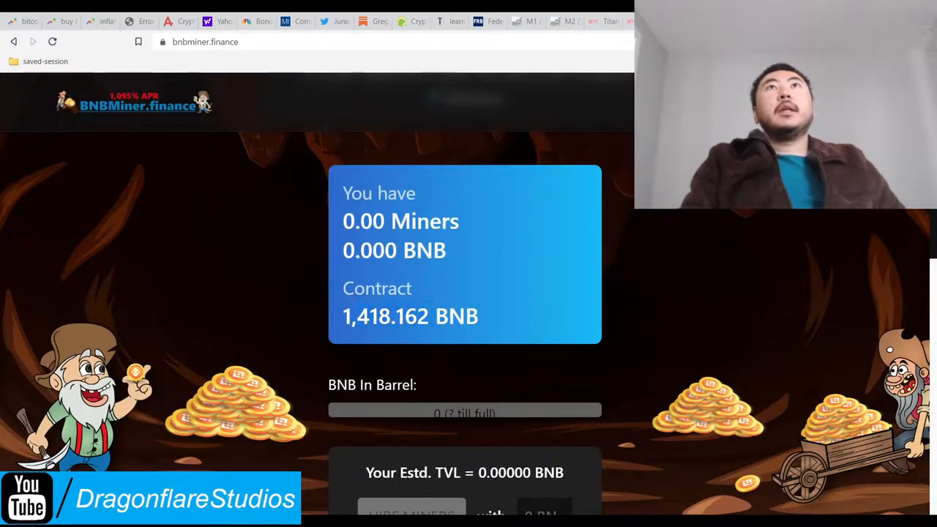
scroll(down, 3)
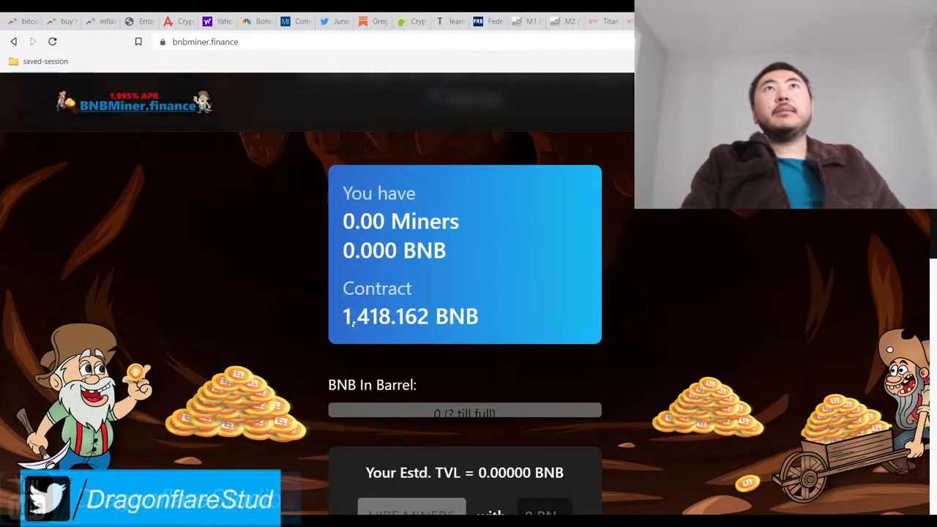
scroll(down, 3)
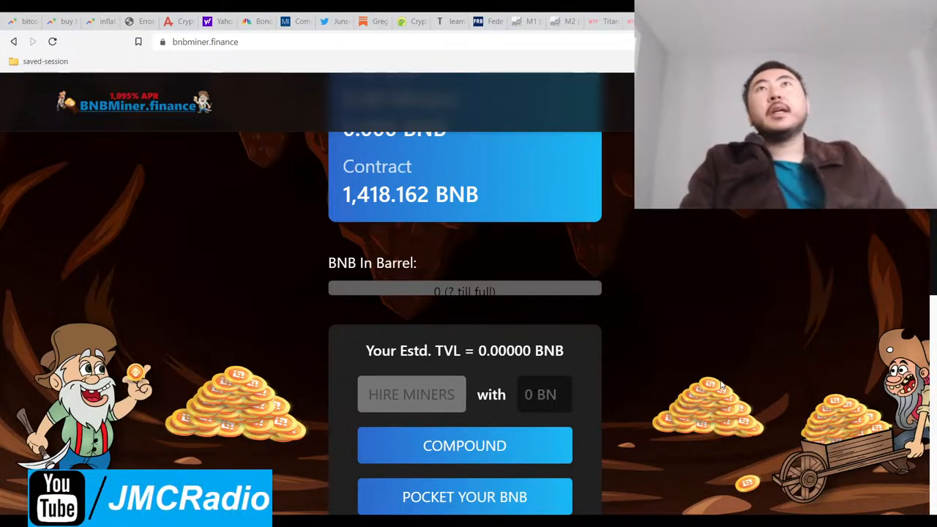
mouse_move(366, 358)
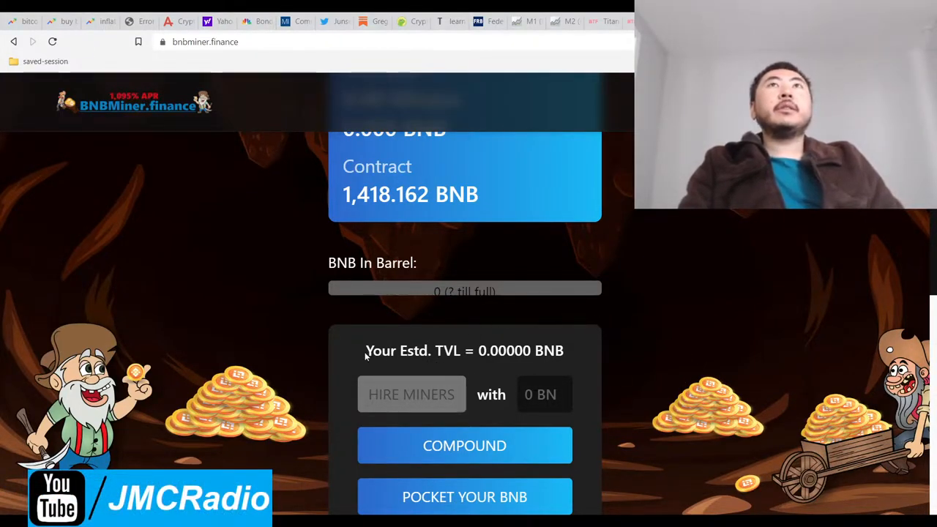
- Return to the BUSD Crops Farmer page showing 1,216,075.05 BUSD locked
triple_click(464, 352)
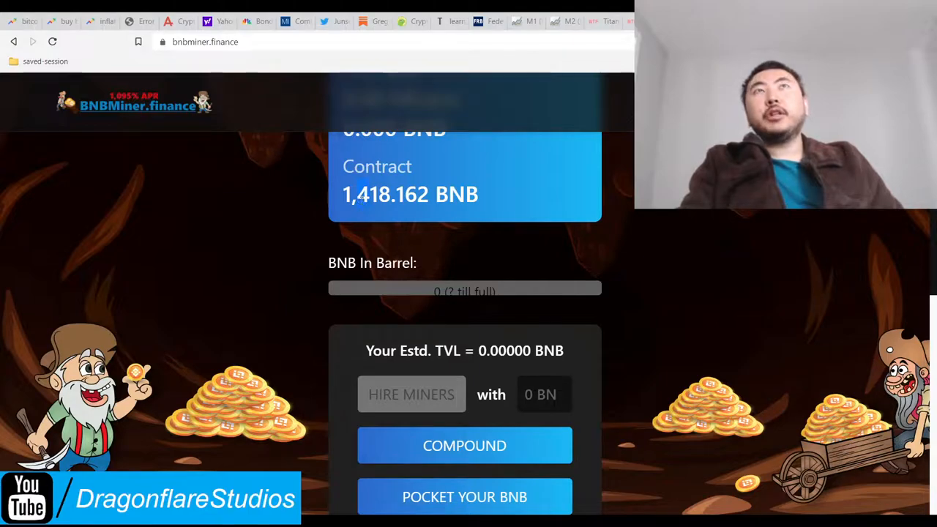
mouse_move(676, 360)
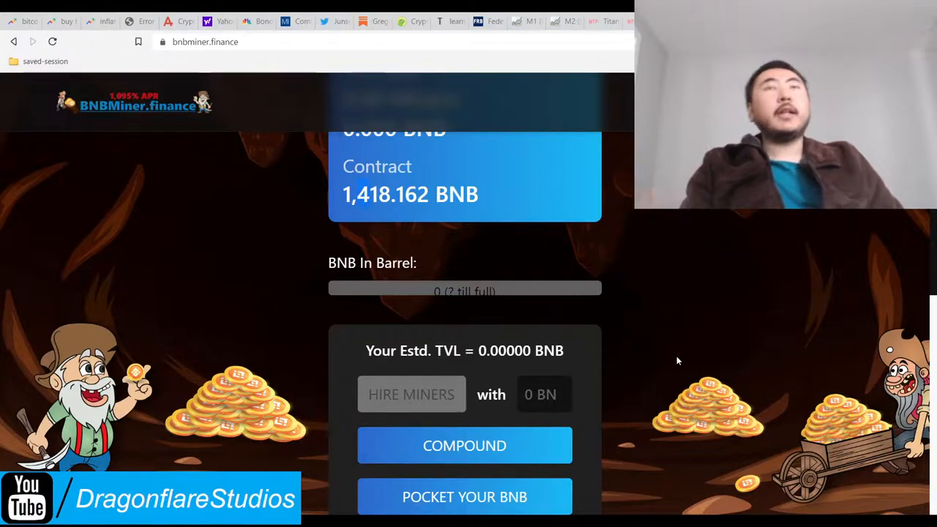
scroll(down, 3)
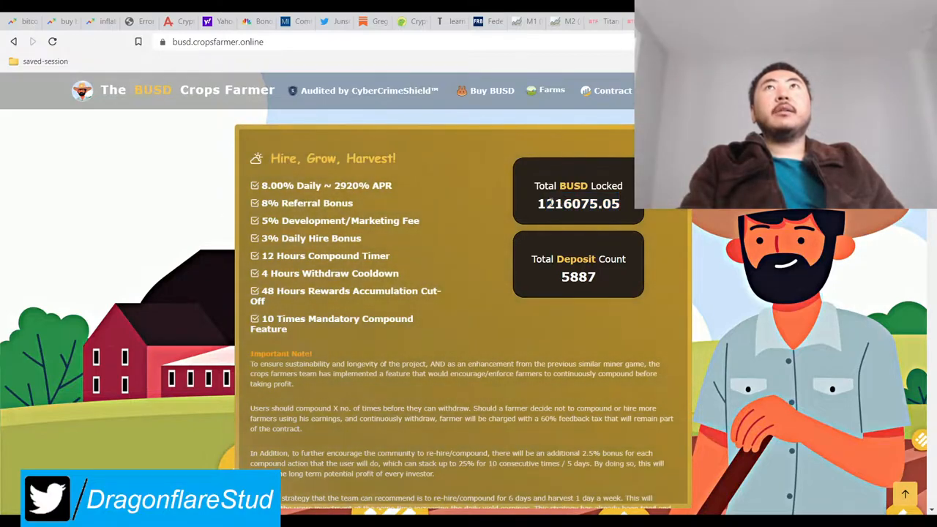
double_click(577, 204)
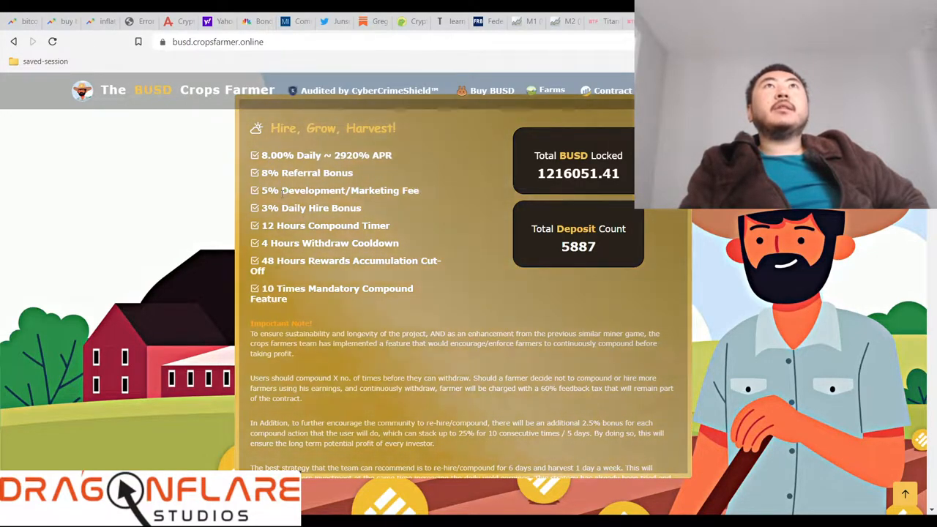
- Reveal the Approve 1000 BUSD and Deposit 100 BUSD boxes with the Hire Farmers button
double_click(339, 190)
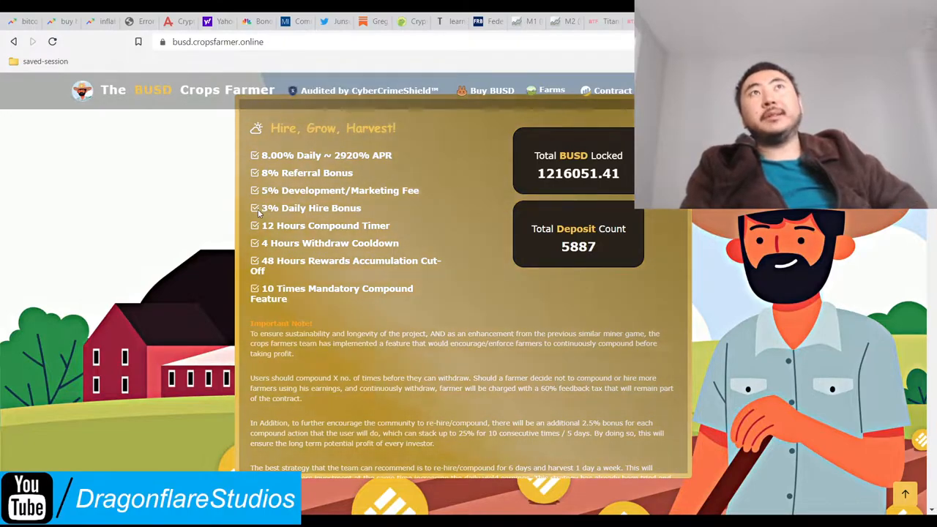
double_click(355, 226)
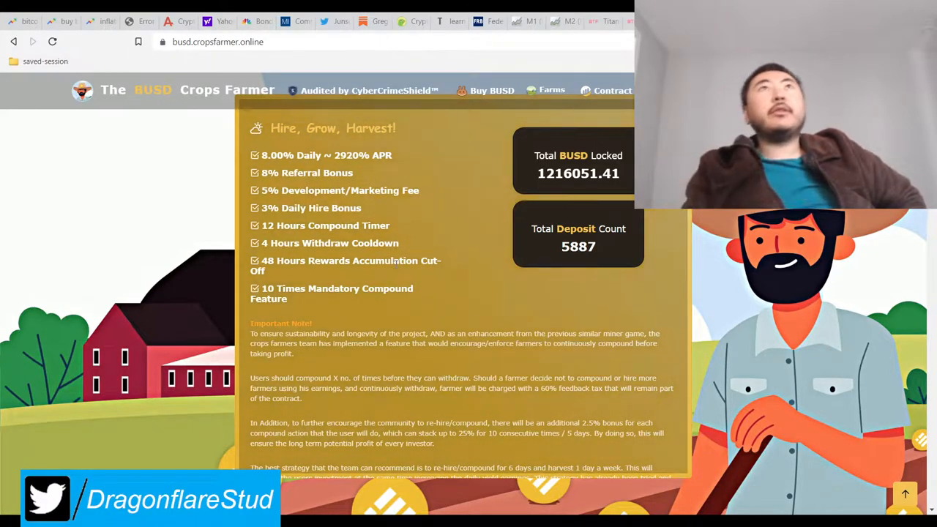
double_click(330, 288)
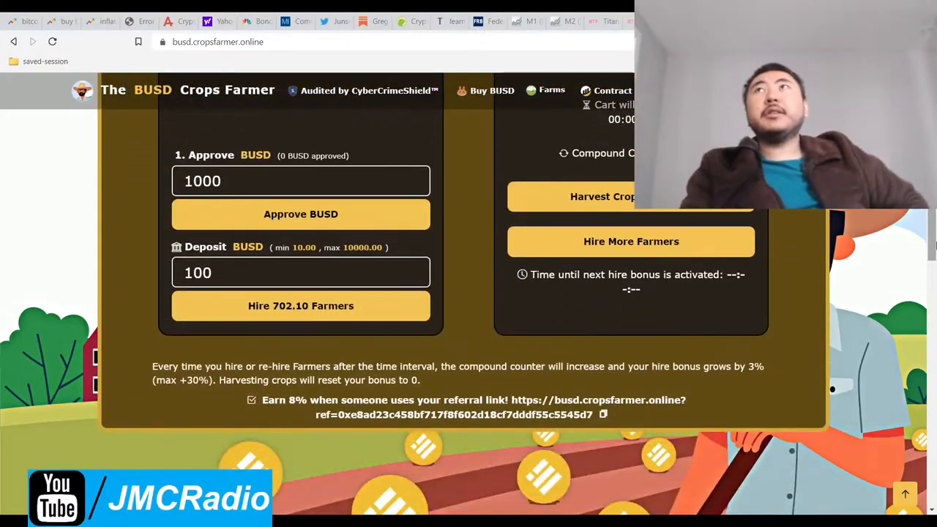
scroll(down, 3)
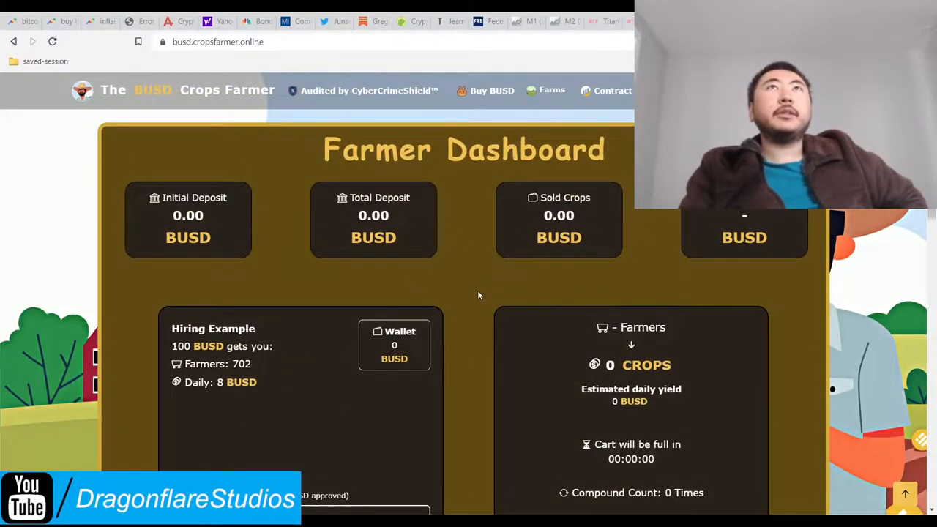
scroll(down, 3)
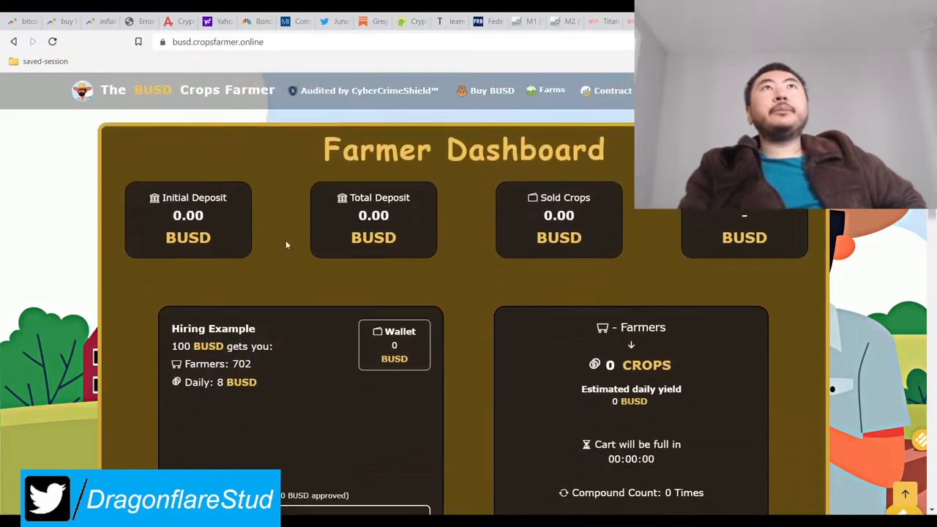
mouse_move(466, 301)
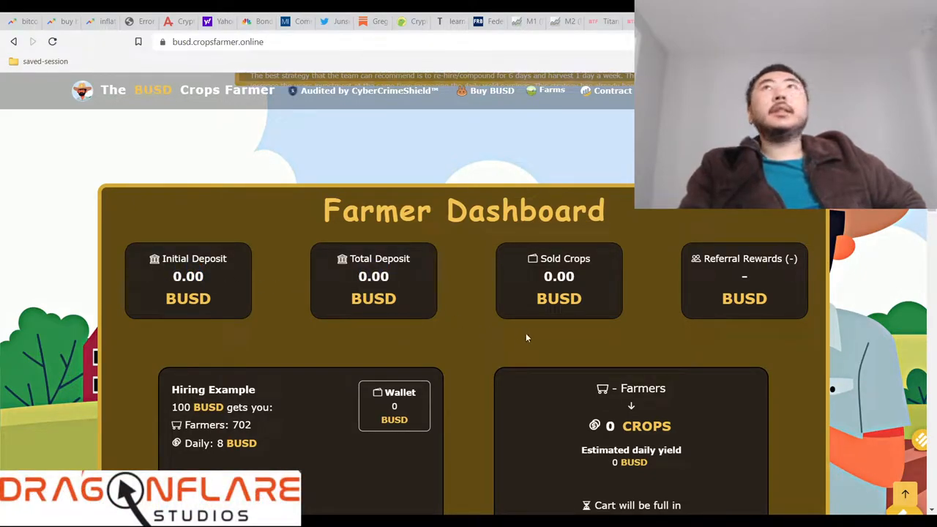
scroll(down, 3)
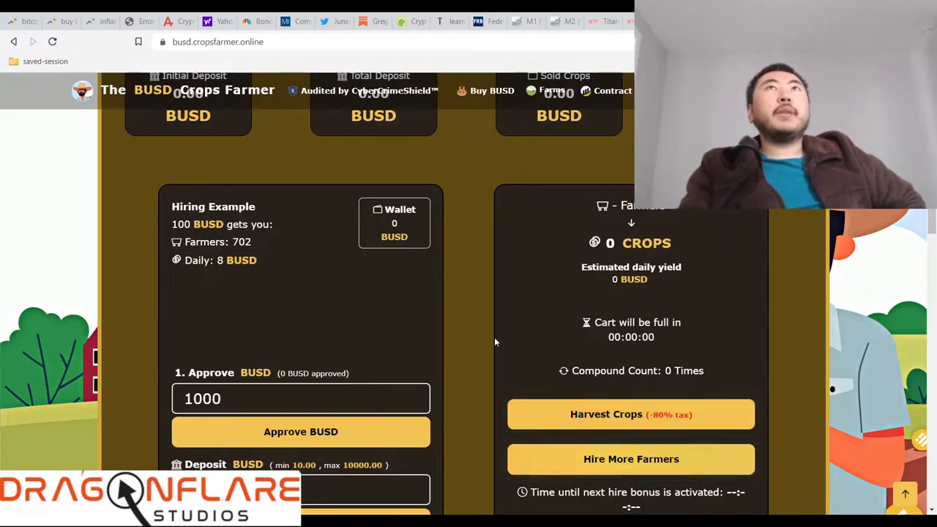
scroll(up, 3)
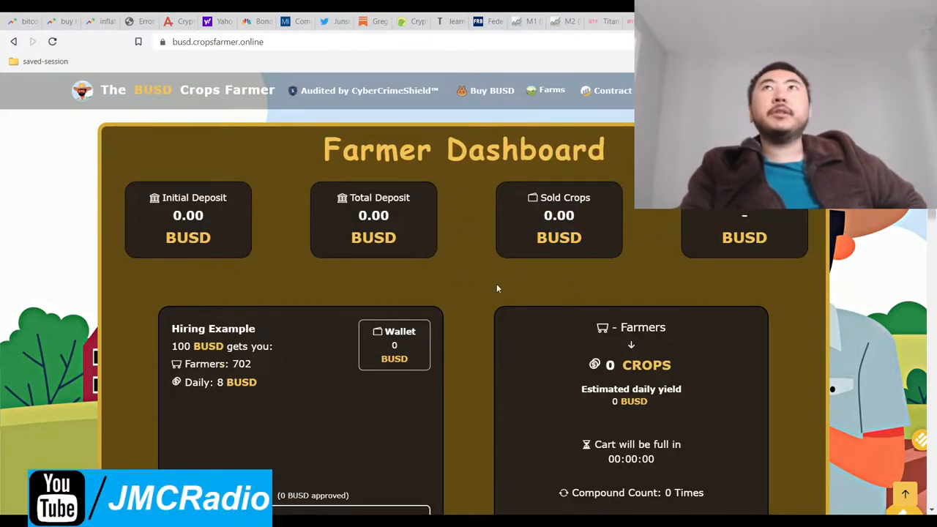
scroll(down, 3)
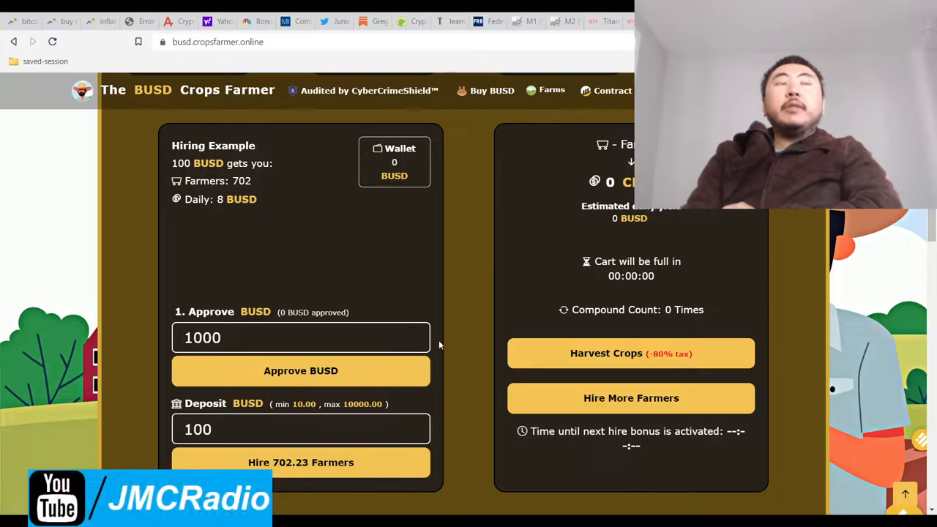
scroll(down, 3)
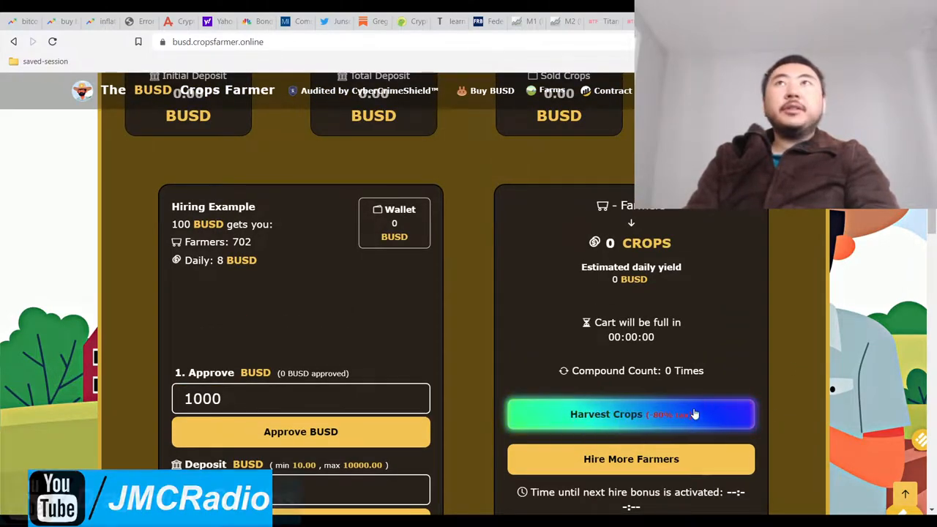
scroll(down, 3)
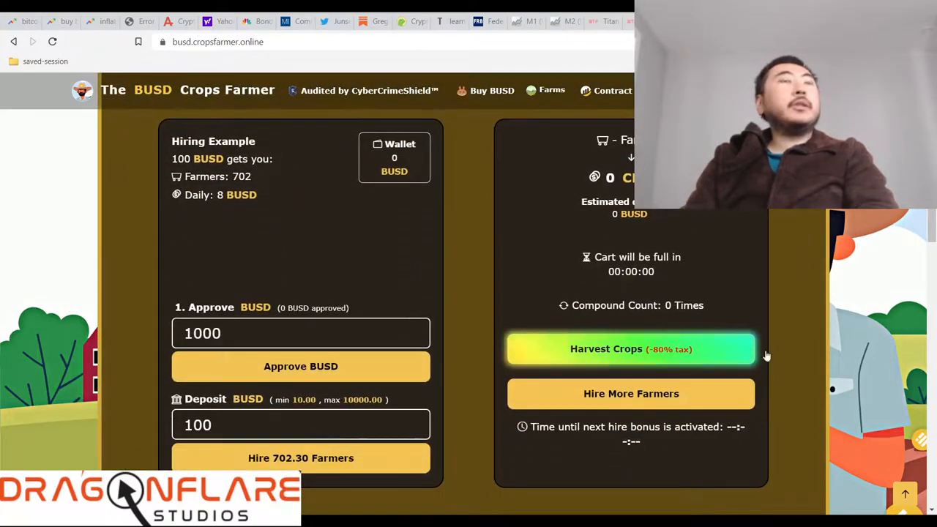
mouse_move(817, 366)
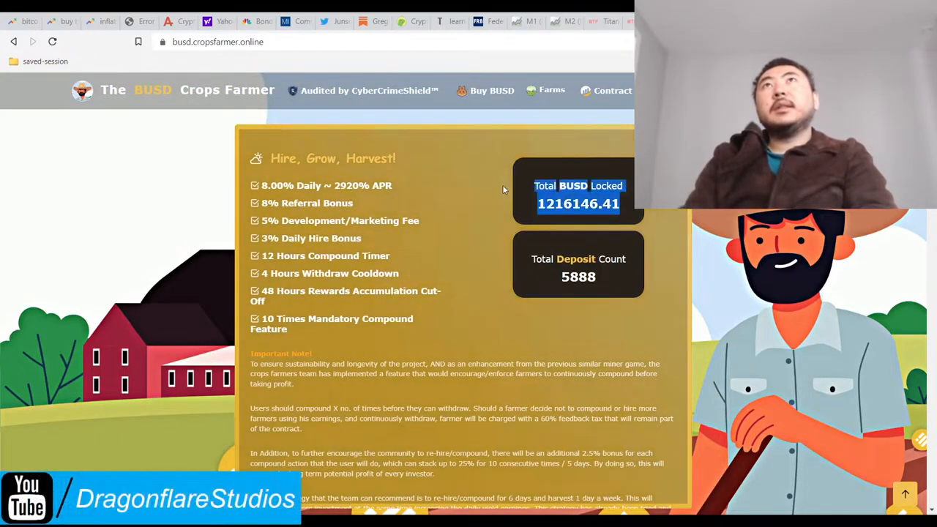
- Scroll through the Crops Farmer FAQ and dashboard sections
scroll(down, 3)
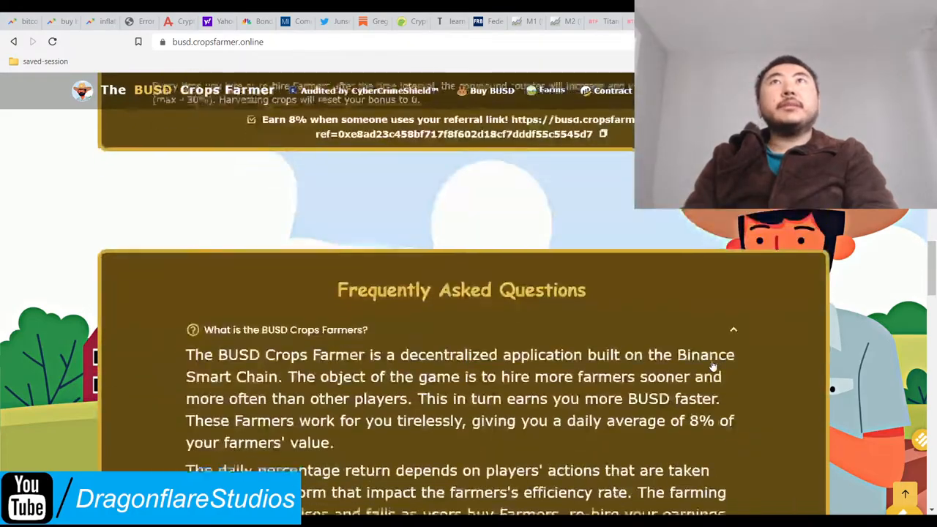
scroll(down, 3)
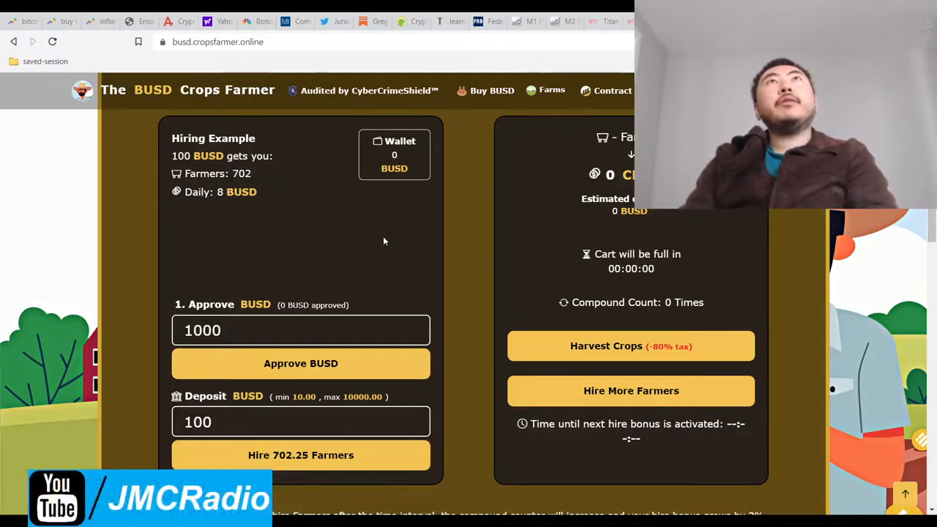
mouse_move(441, 249)
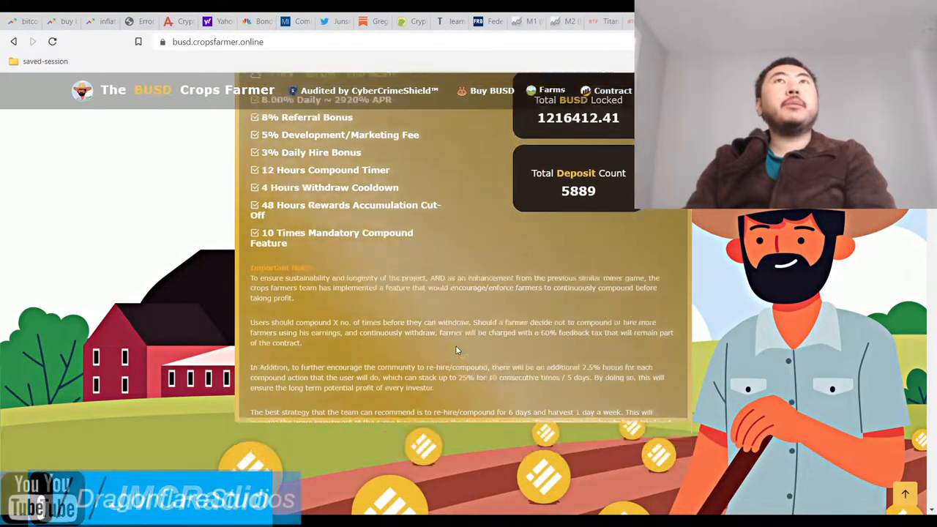
scroll(down, 3)
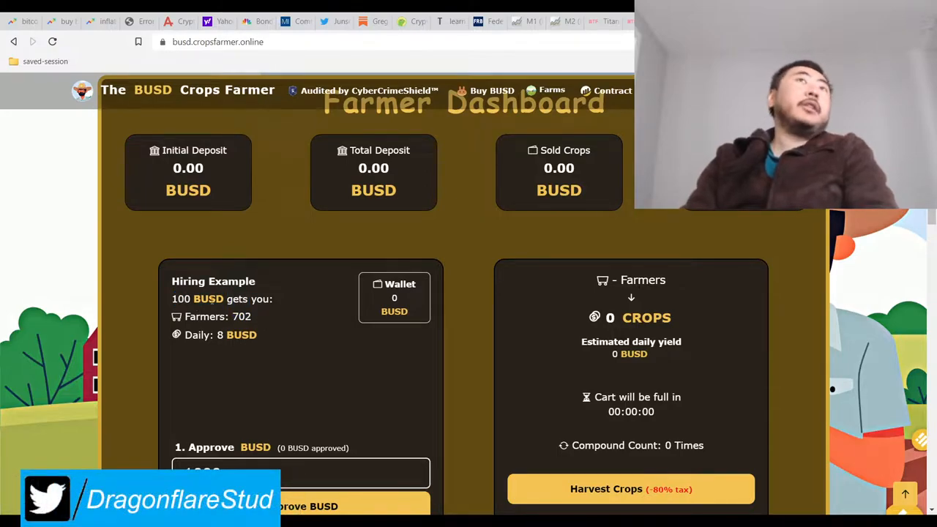
double_click(241, 317)
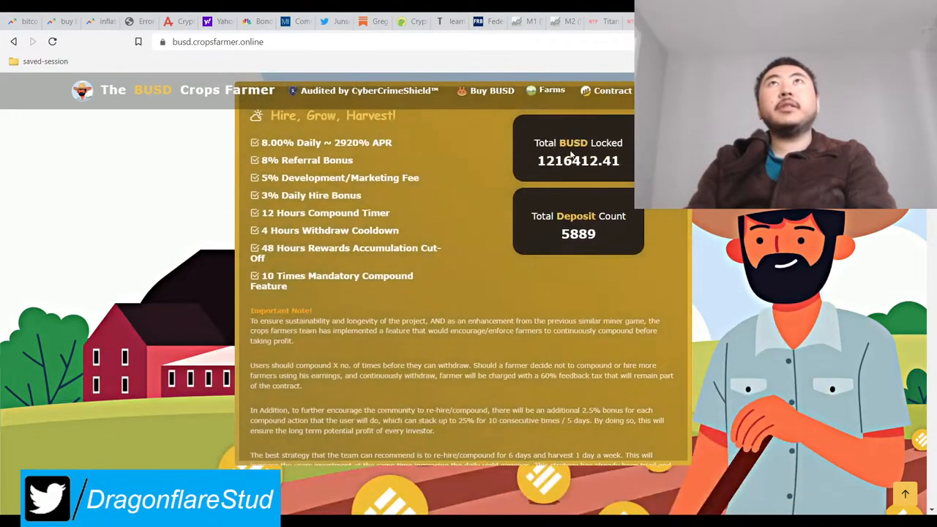
- Review the rules panel, then bring up BNBMiner.finance with its 1,418.162 BNB contract balance
scroll(down, 3)
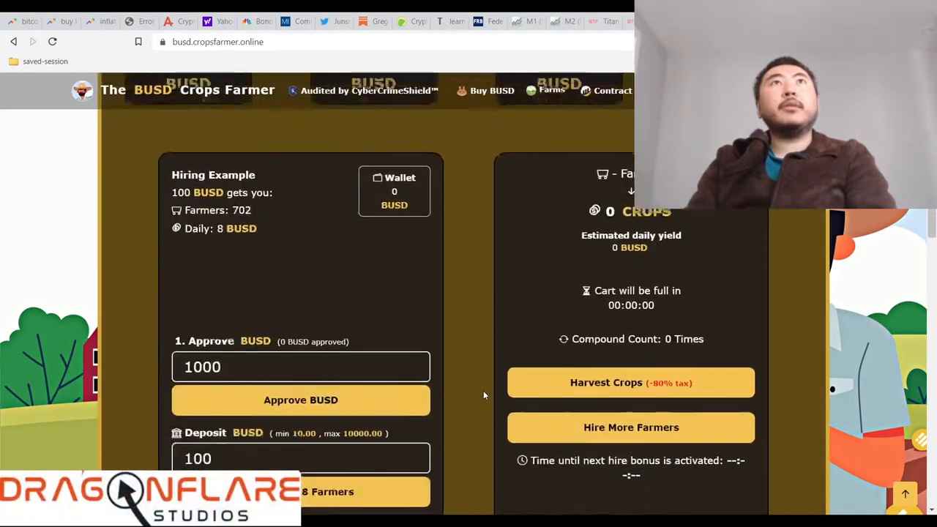
scroll(down, 3)
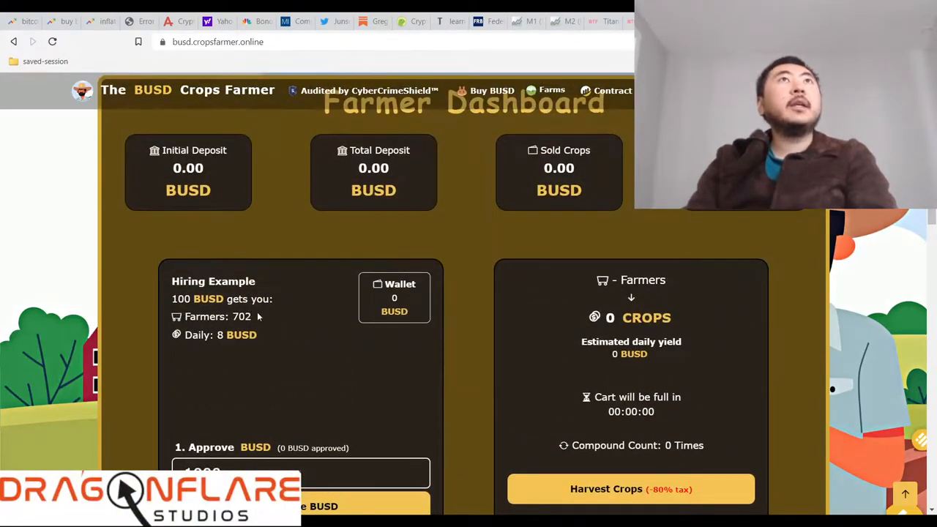
double_click(240, 317)
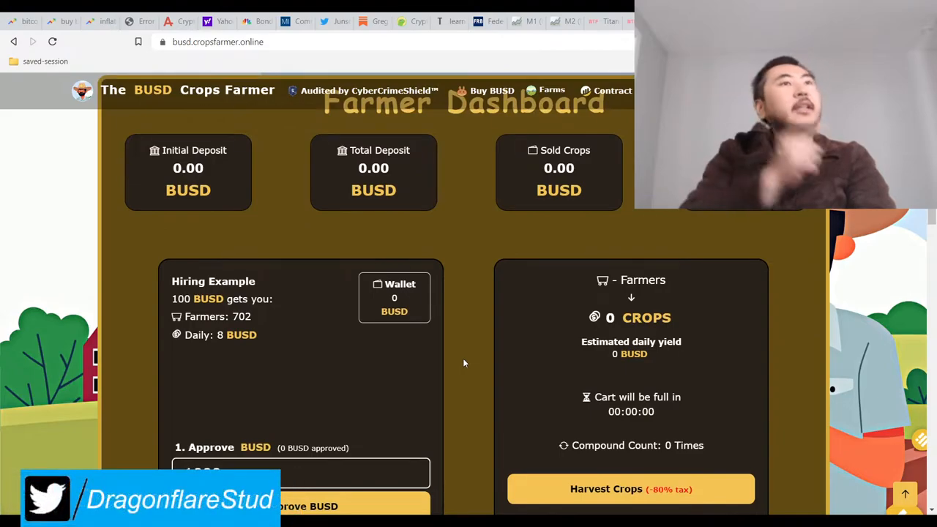
scroll(down, 3)
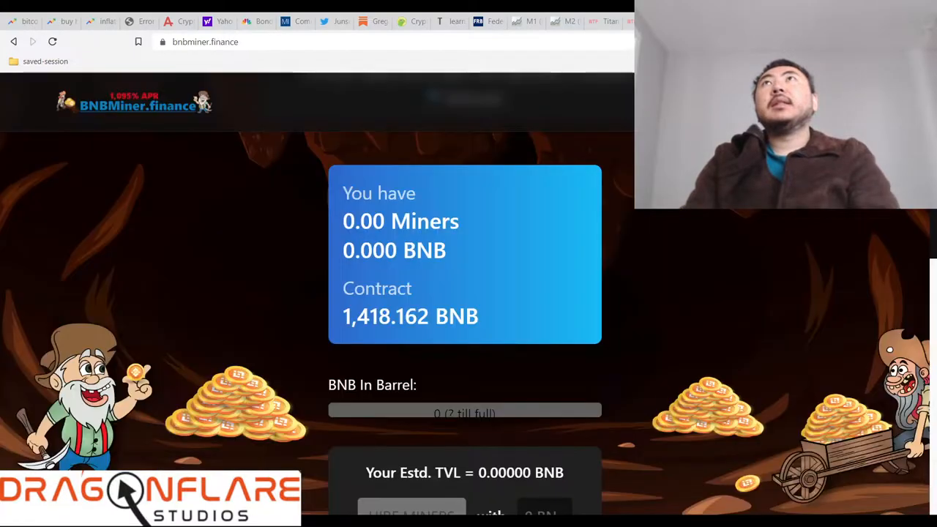
- Reach the Longest Running Miner notice and load BNB Miner's contract on BscScan with its 566,045 transactions
scroll(down, 3)
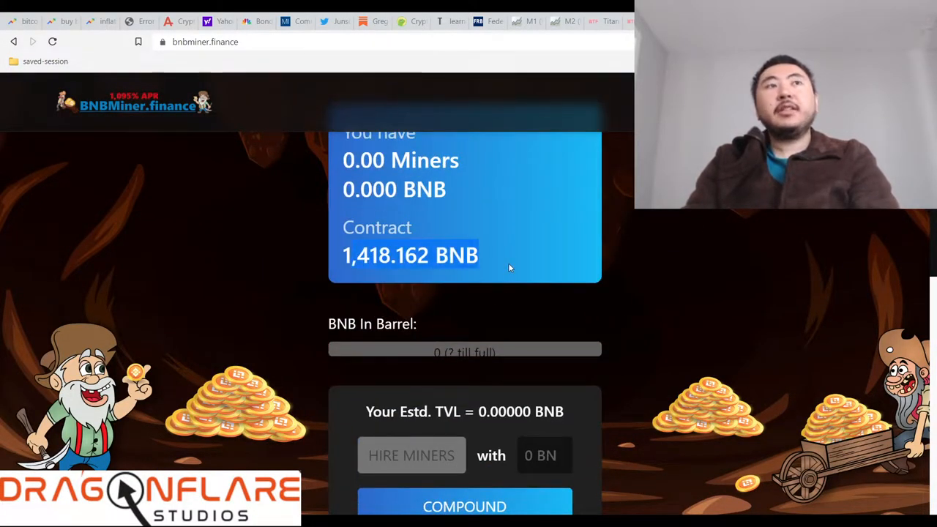
scroll(down, 3)
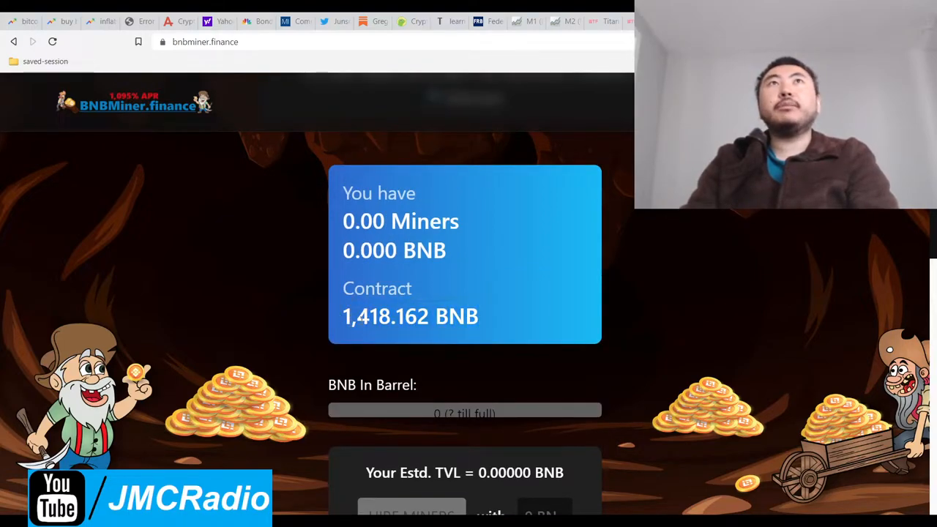
scroll(down, 3)
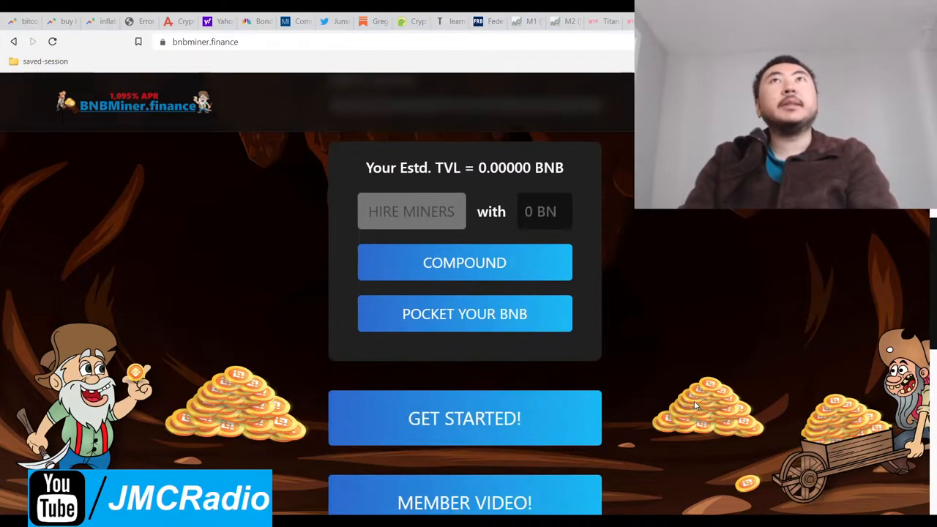
scroll(down, 3)
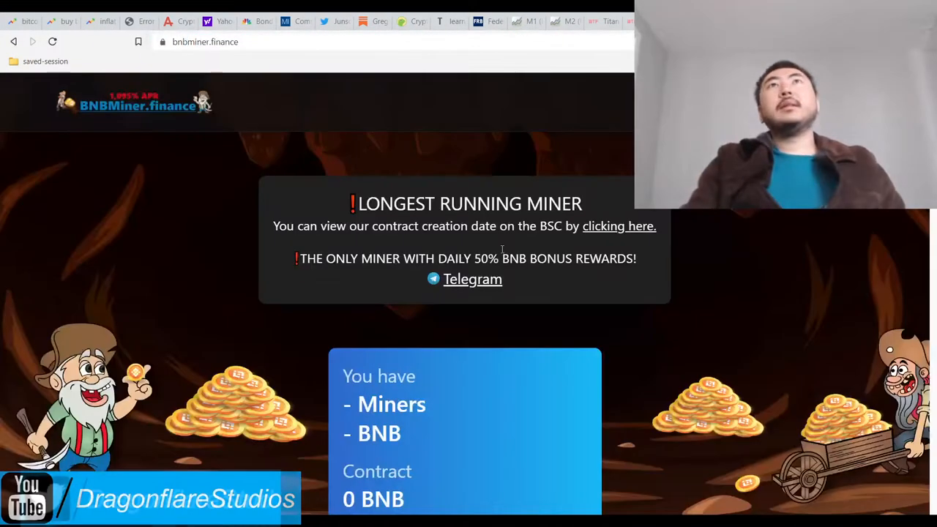
scroll(down, 3)
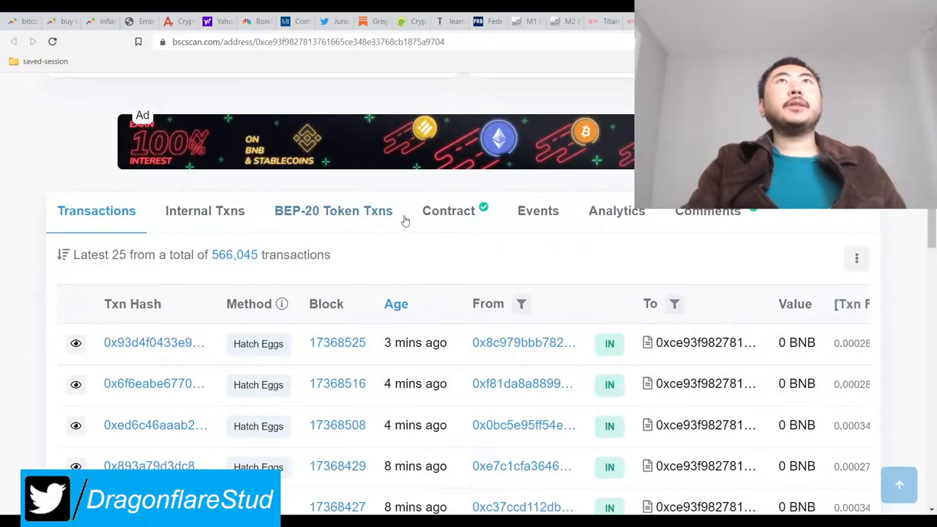
- View BNB Miner's verified source code on BscScan, search it, and return to the Crops Farmer dashboard
click(448, 210)
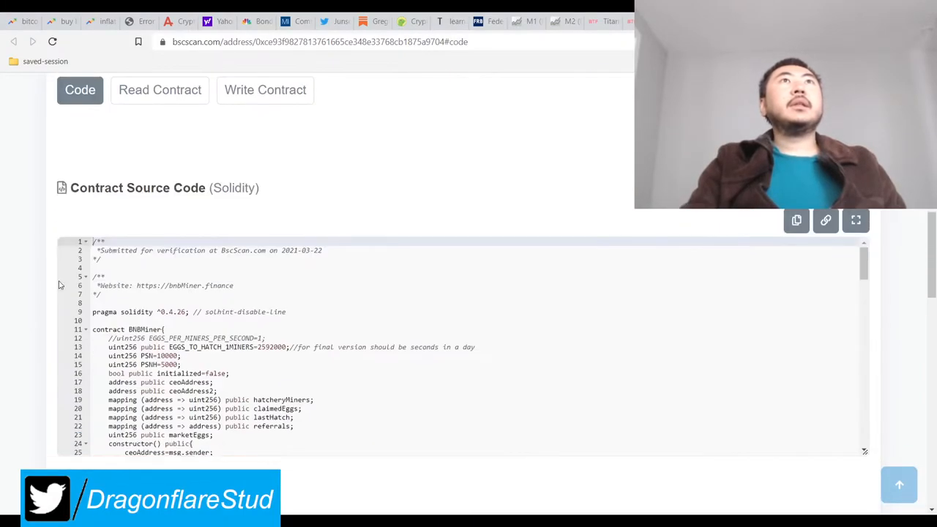
text(tax)
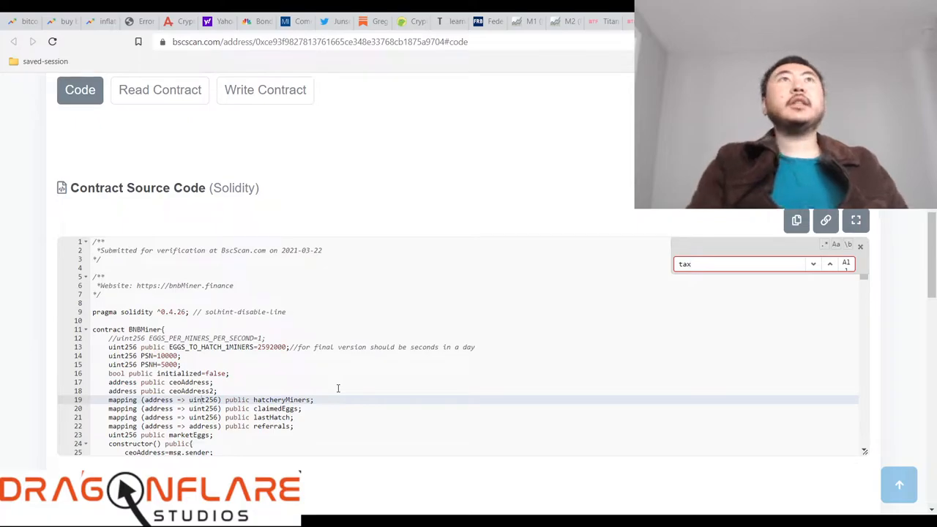
scroll(down, 3)
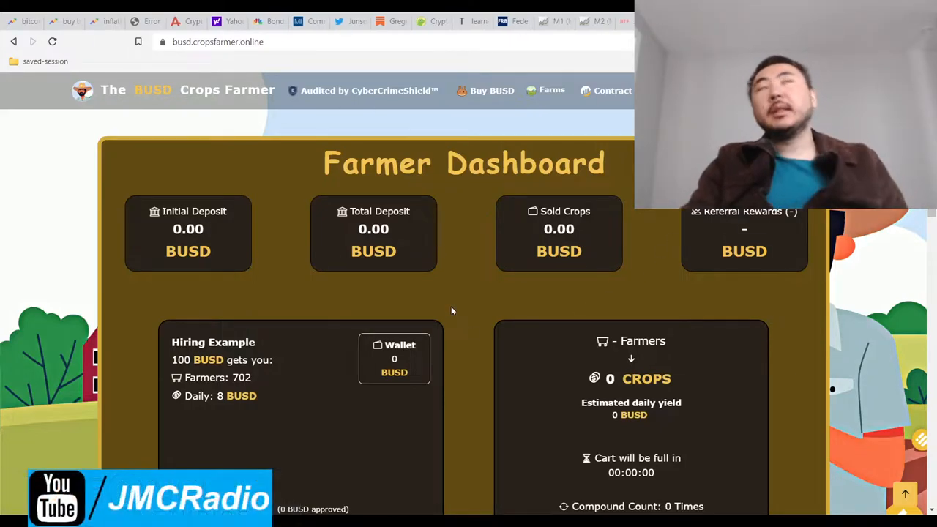
mouse_move(449, 315)
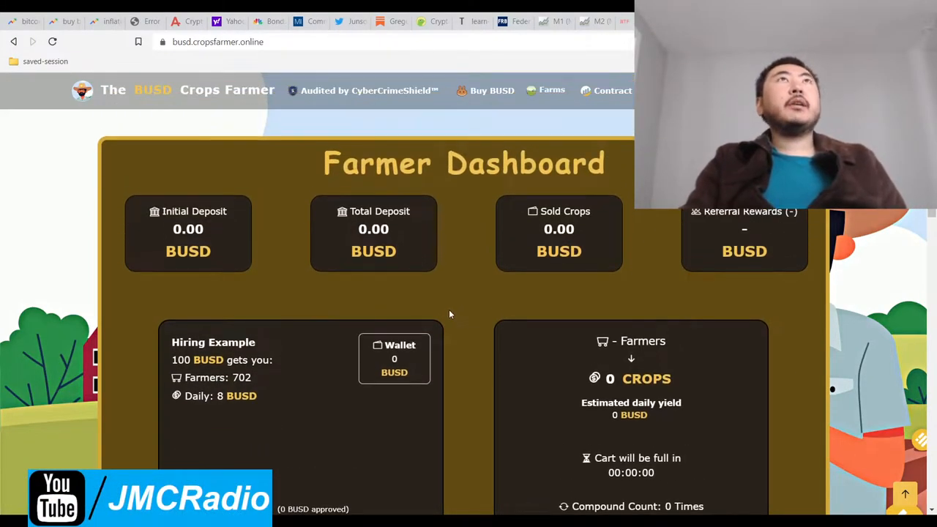
scroll(down, 3)
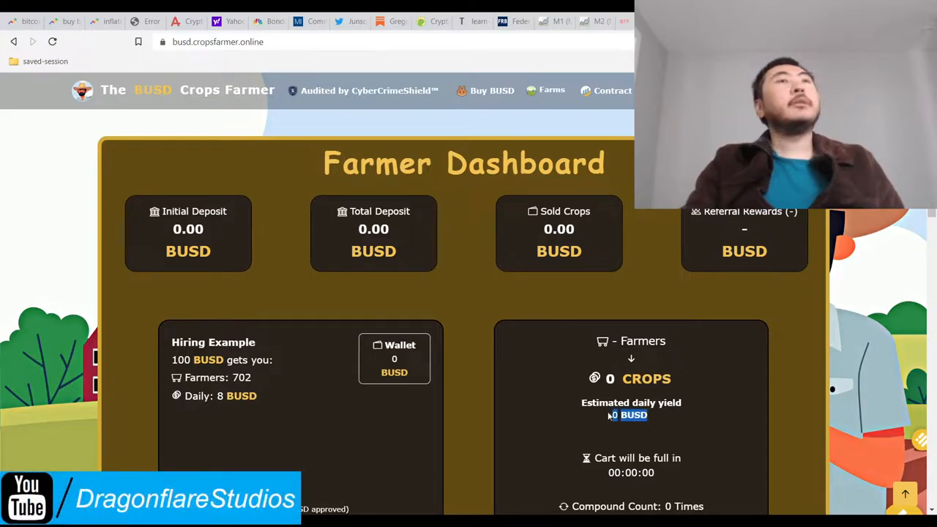
scroll(down, 3)
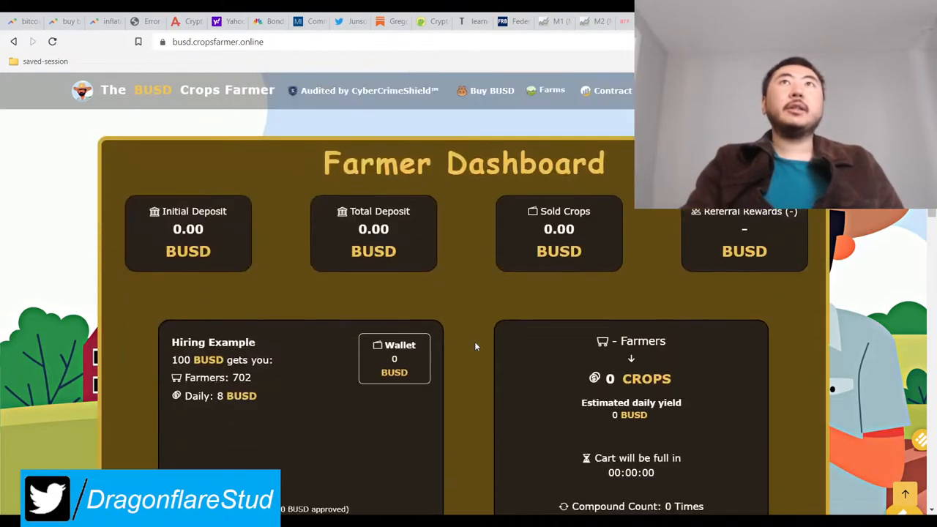
scroll(down, 3)
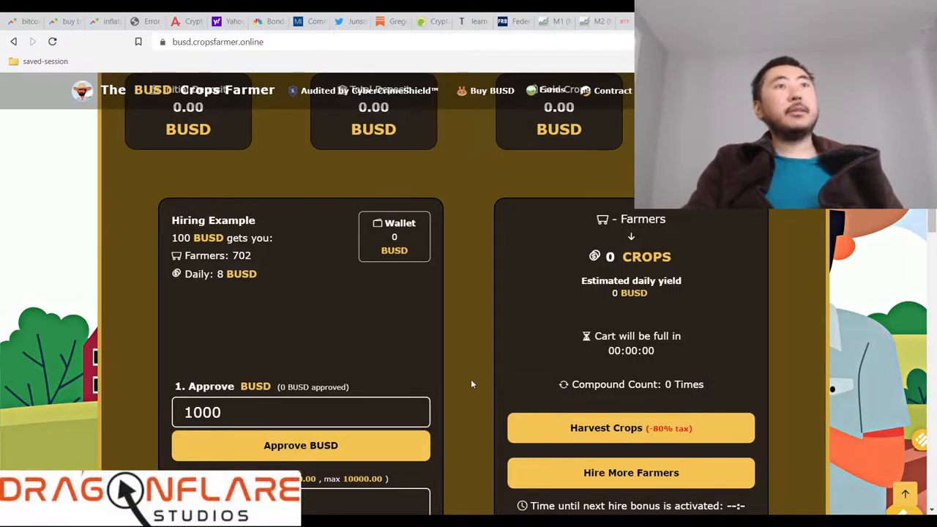
scroll(down, 3)
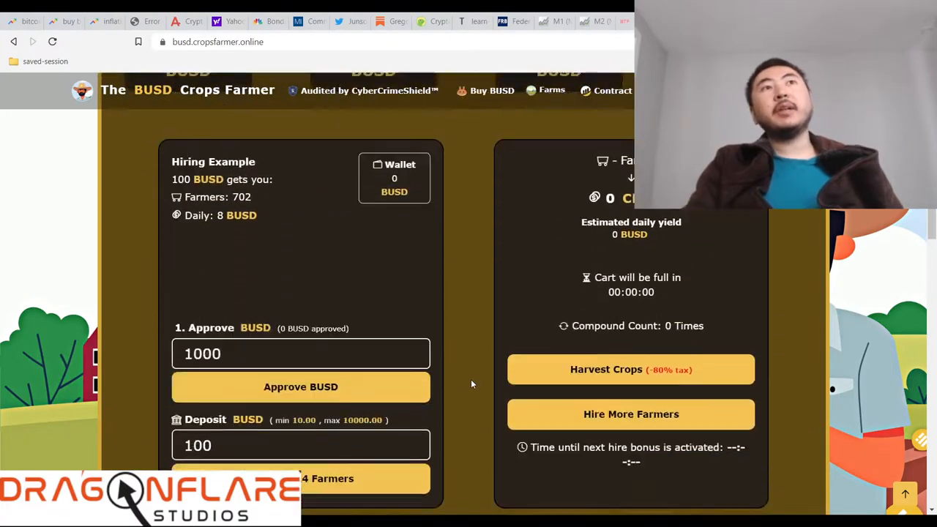
scroll(down, 3)
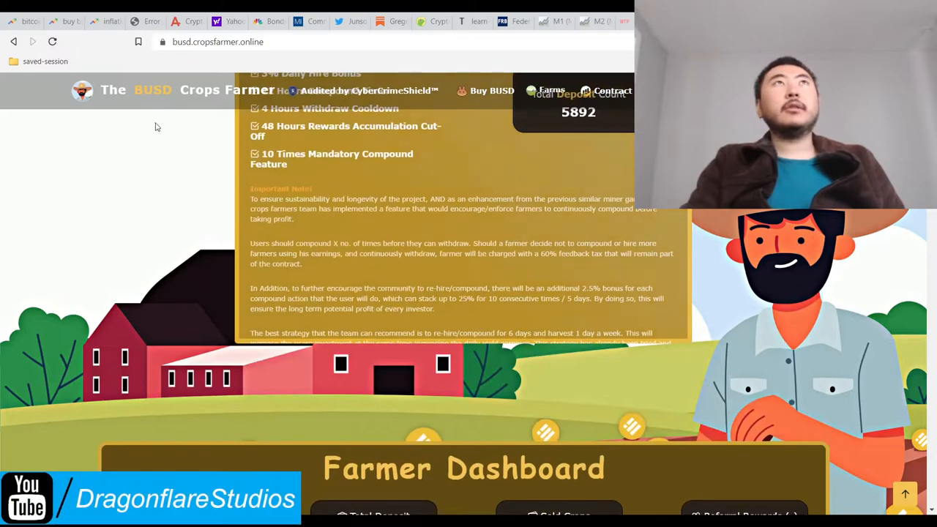
scroll(up, 3)
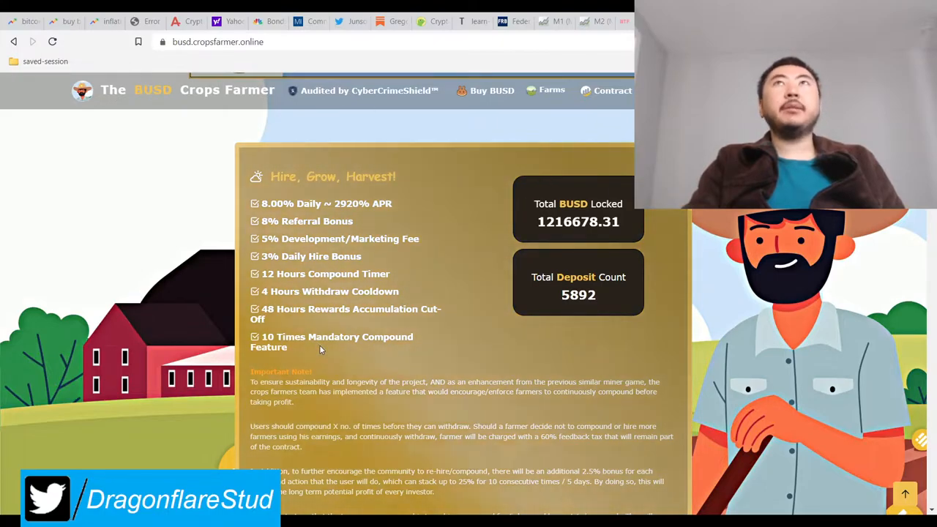
double_click(346, 307)
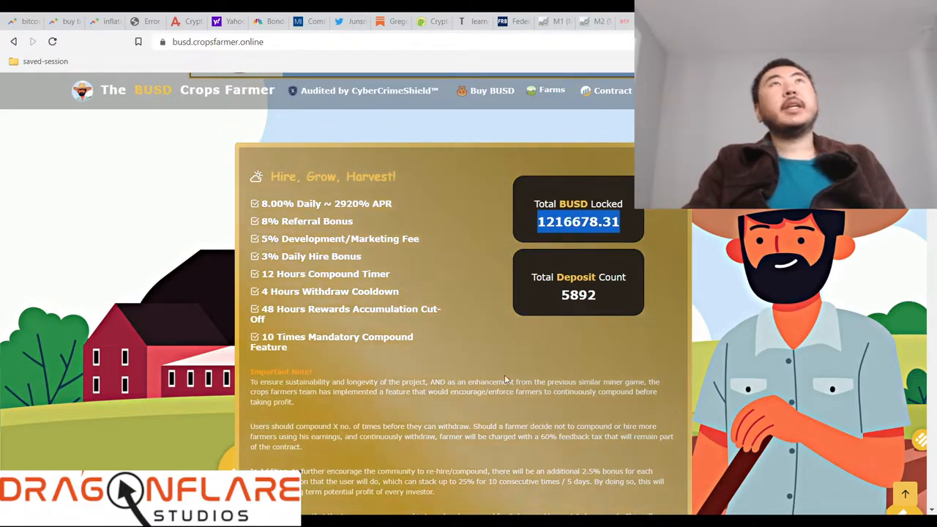
scroll(down, 3)
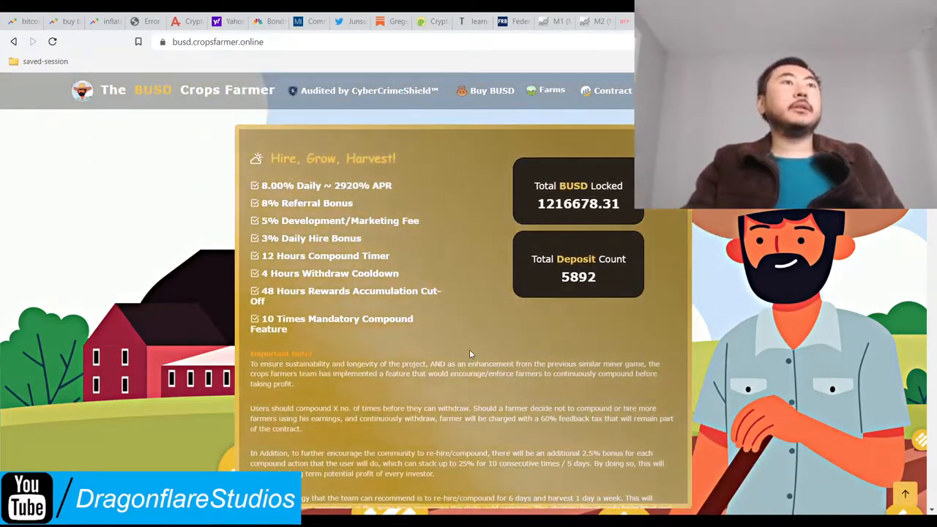
mouse_move(829, 252)
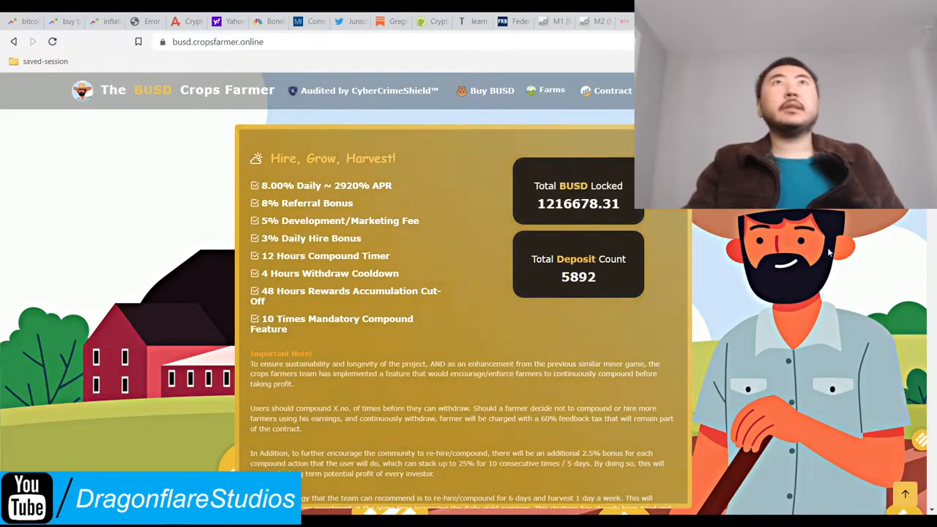
scroll(down, 3)
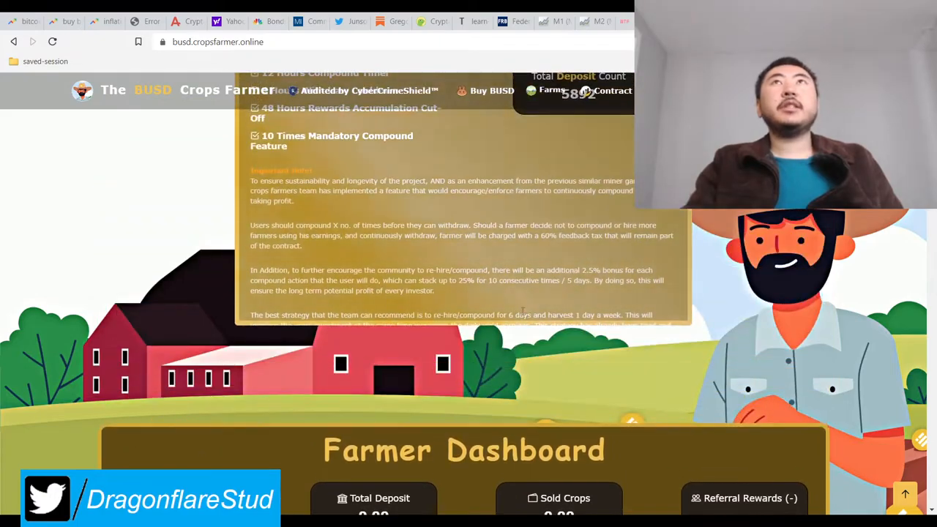
scroll(up, 3)
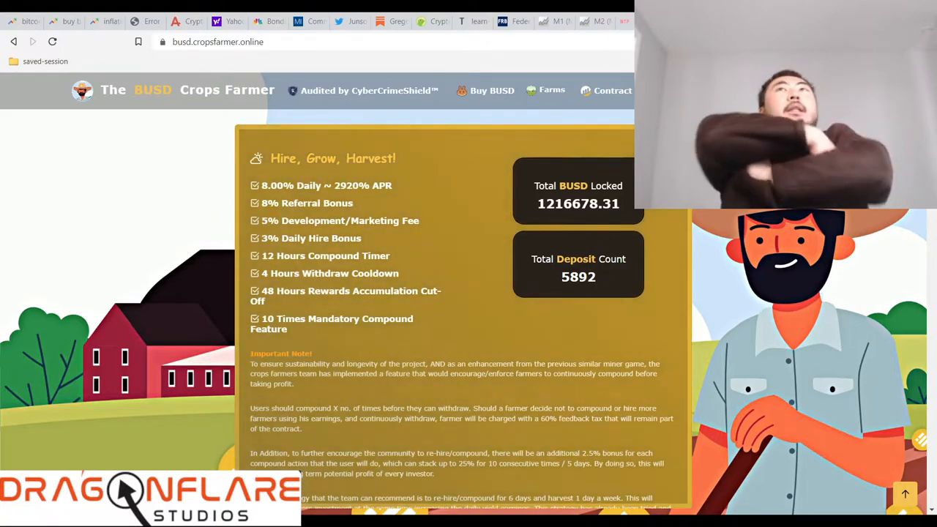
mouse_move(647, 275)
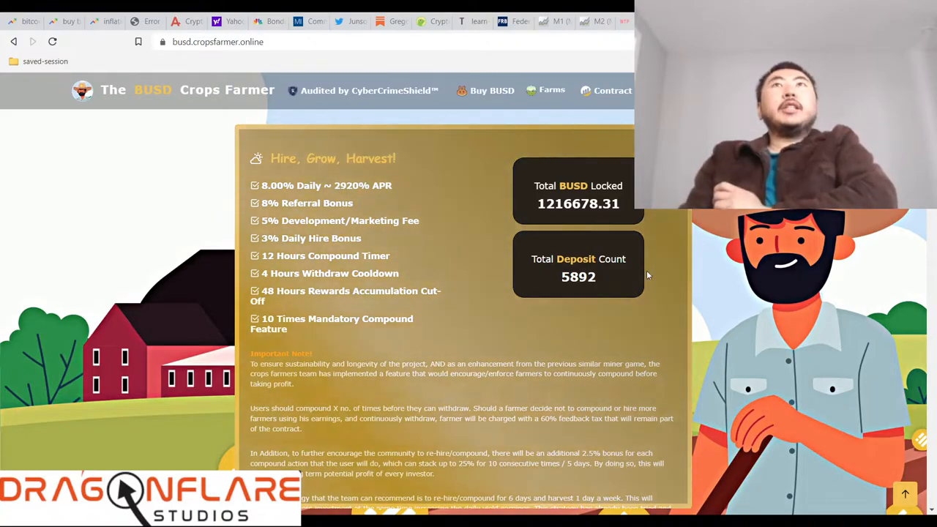